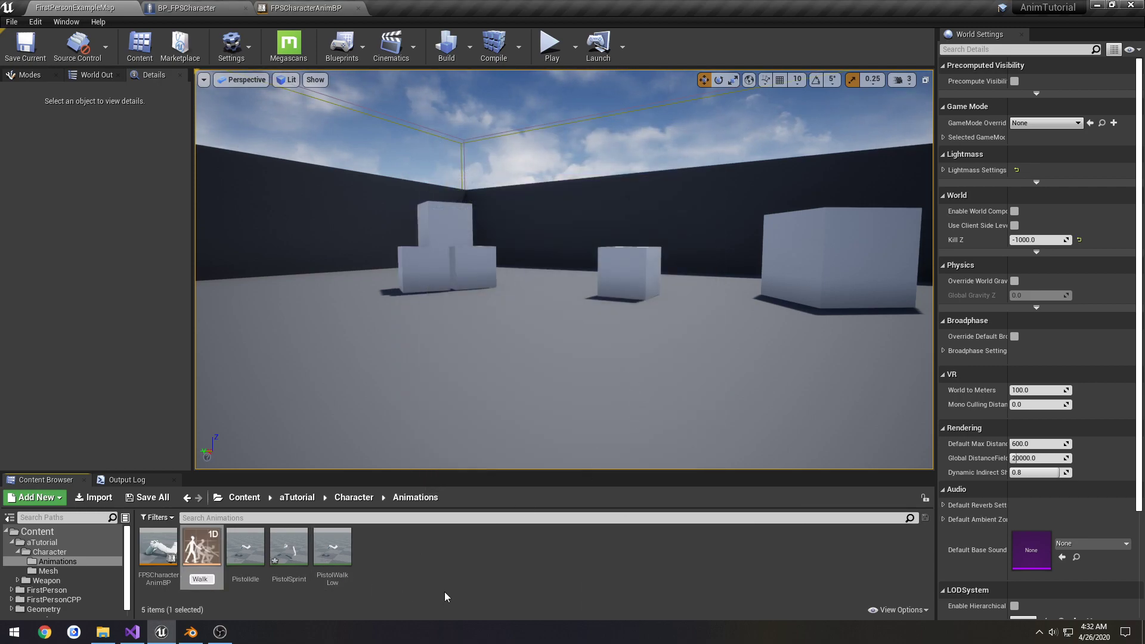
# Step: Name the new Blend Space 1D asset WalkRun and open it in its editor
pyautogui.click(332, 546)
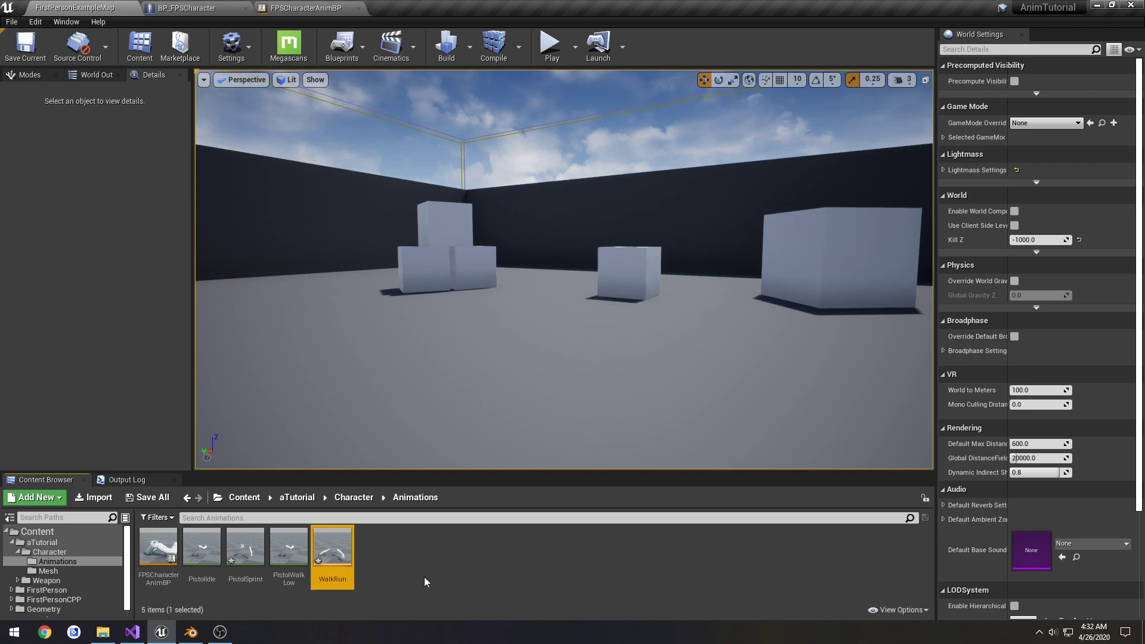
pyautogui.doubleClick(332, 546)
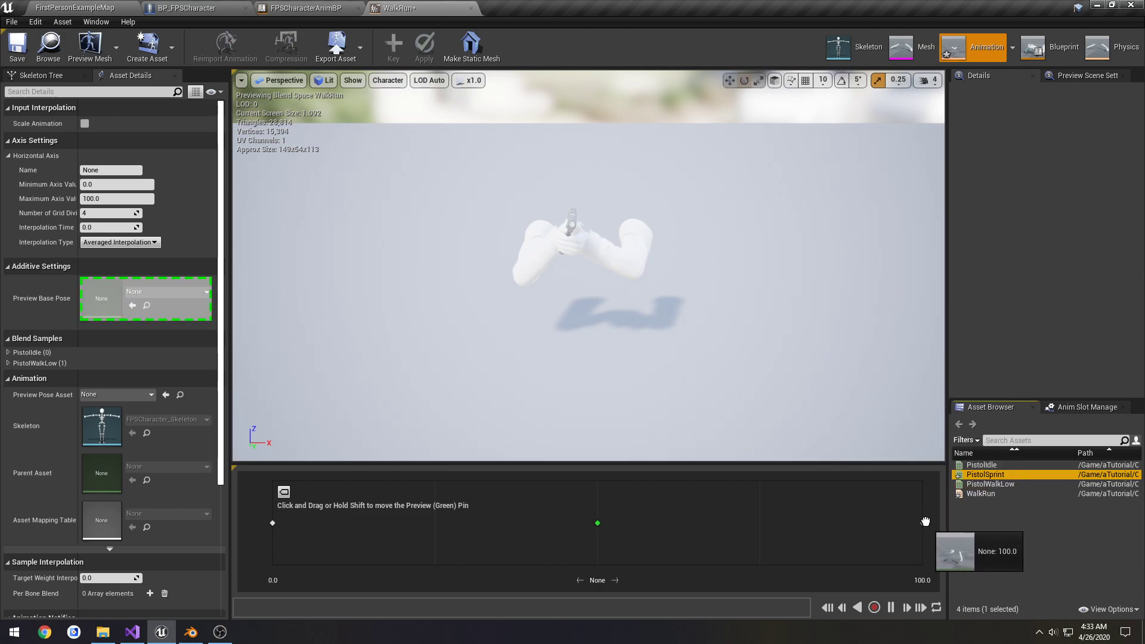
# Step: Add PistolSprint as the top sample and preview the blend at zero and midway
pyautogui.moveTo(597, 523); pyautogui.dragTo(869, 522)
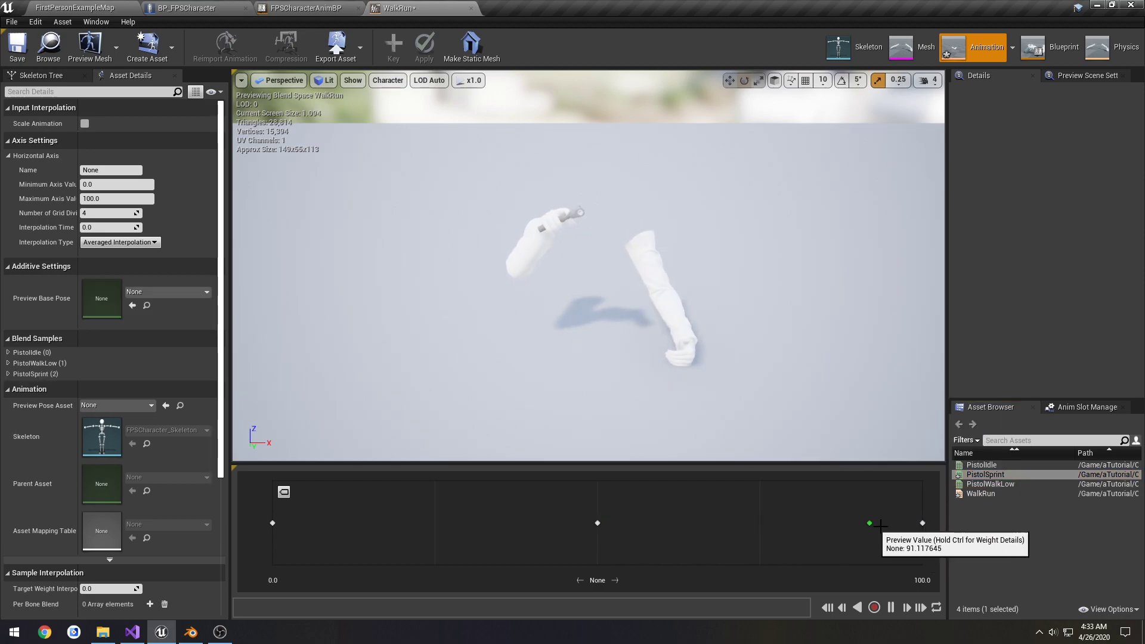
pyautogui.moveTo(869, 523); pyautogui.dragTo(270, 523)
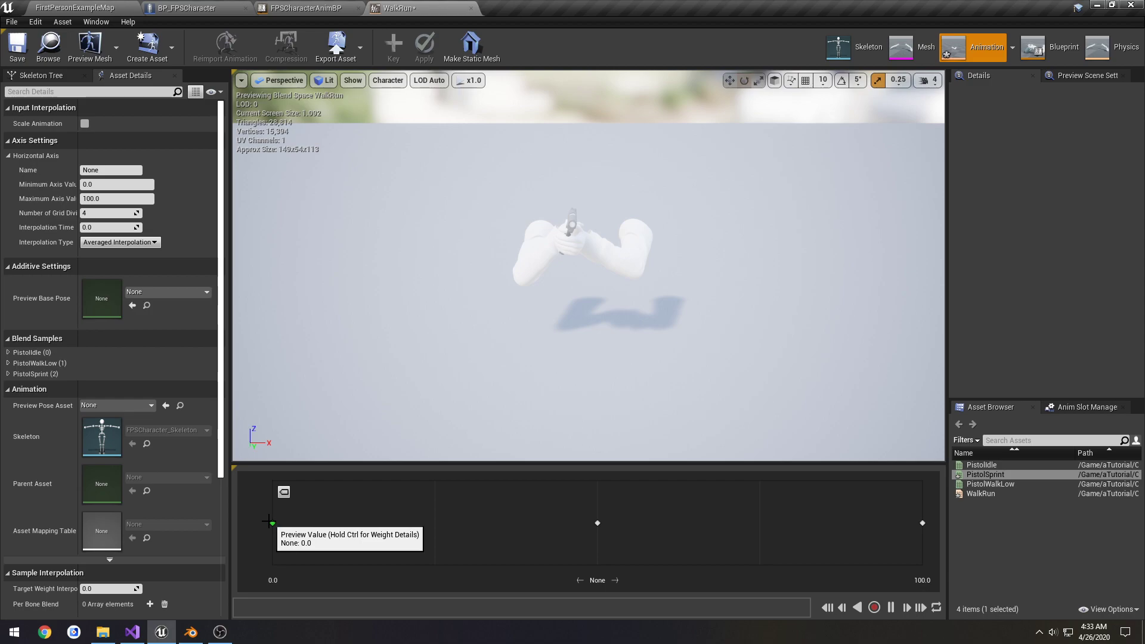
pyautogui.moveTo(272, 522); pyautogui.dragTo(856, 522)
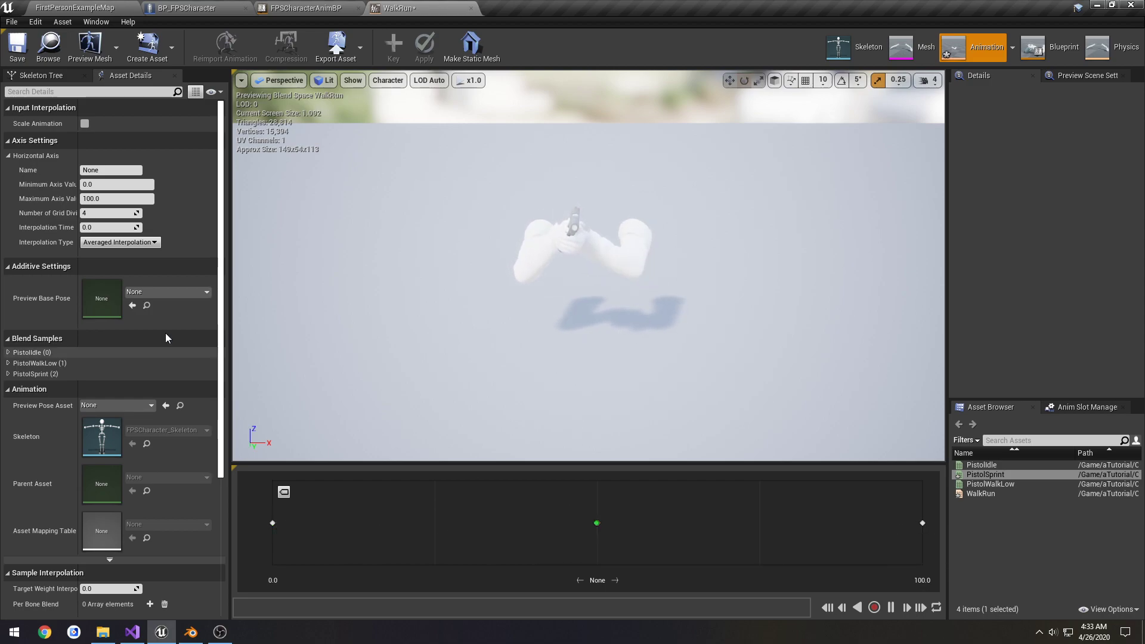
# Step: Rename the horizontal axis to PlayerSpeed with a maximum of 600
pyautogui.click(117, 199)
pyautogui.write('600')
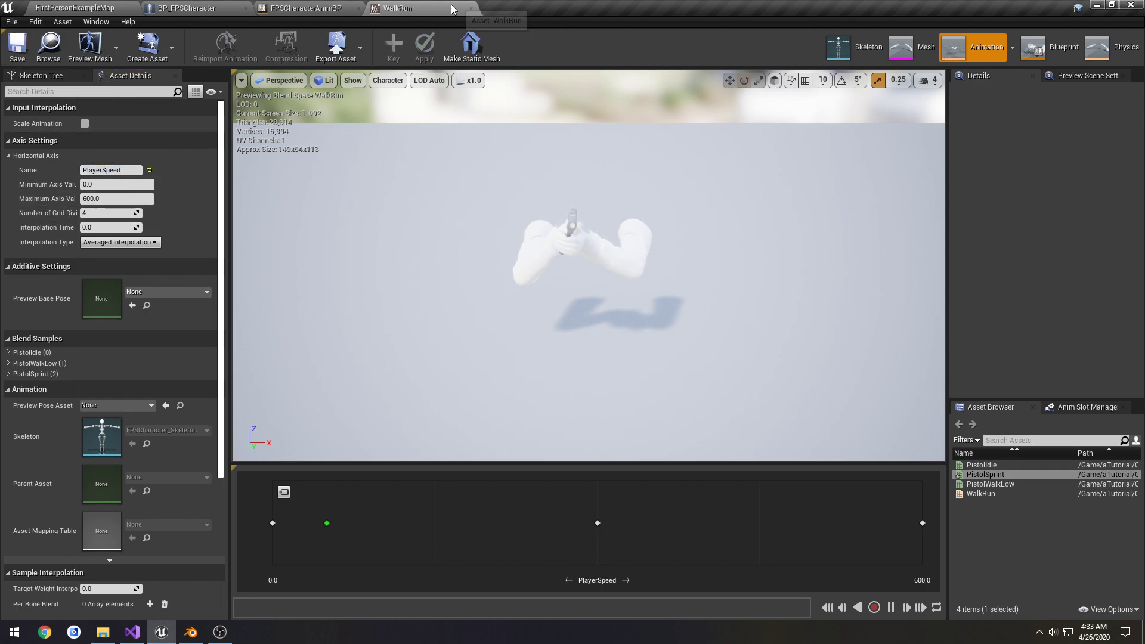
pyautogui.click(306, 8)
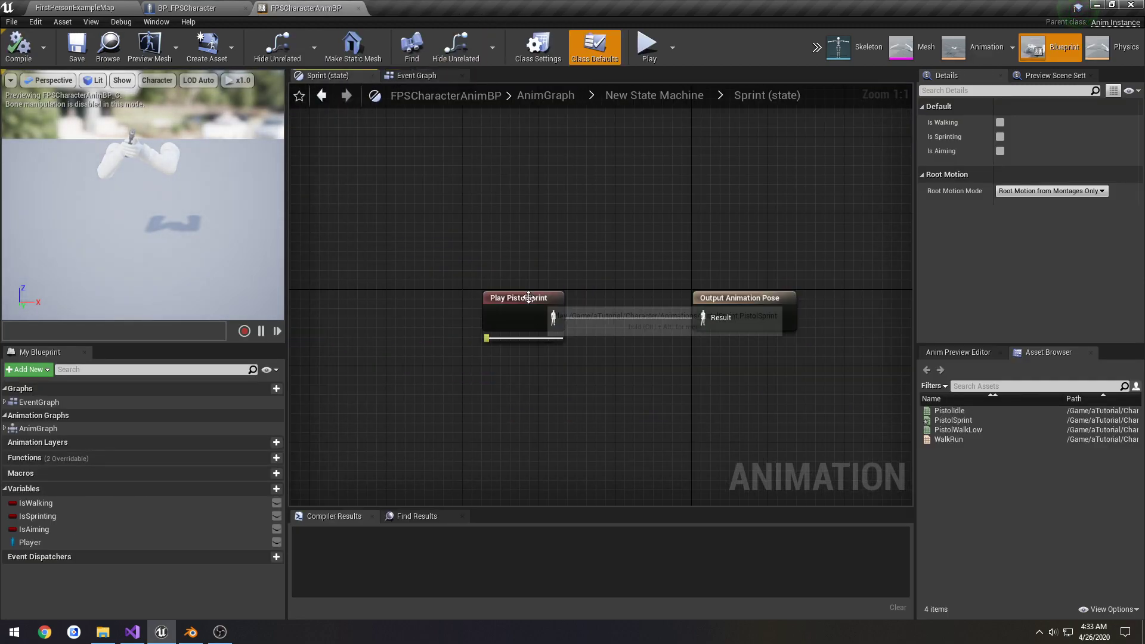
# Step: Wire a WalkRun Blendspace Player into the Idle state's output pose and compile
pyautogui.doubleClick(522, 317)
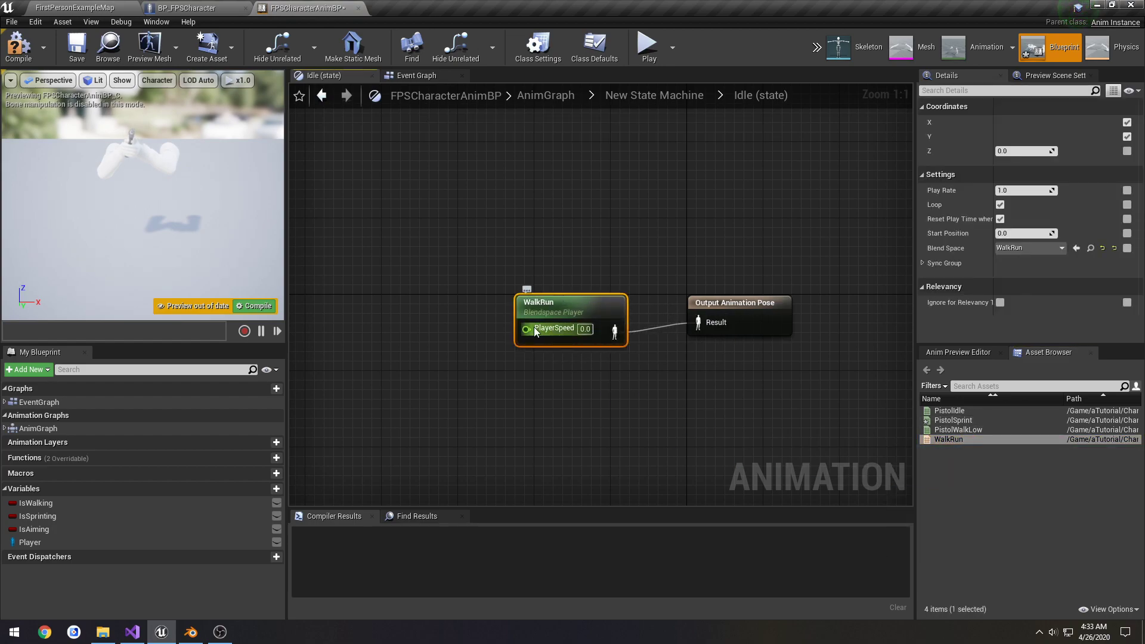
pyautogui.click(18, 46)
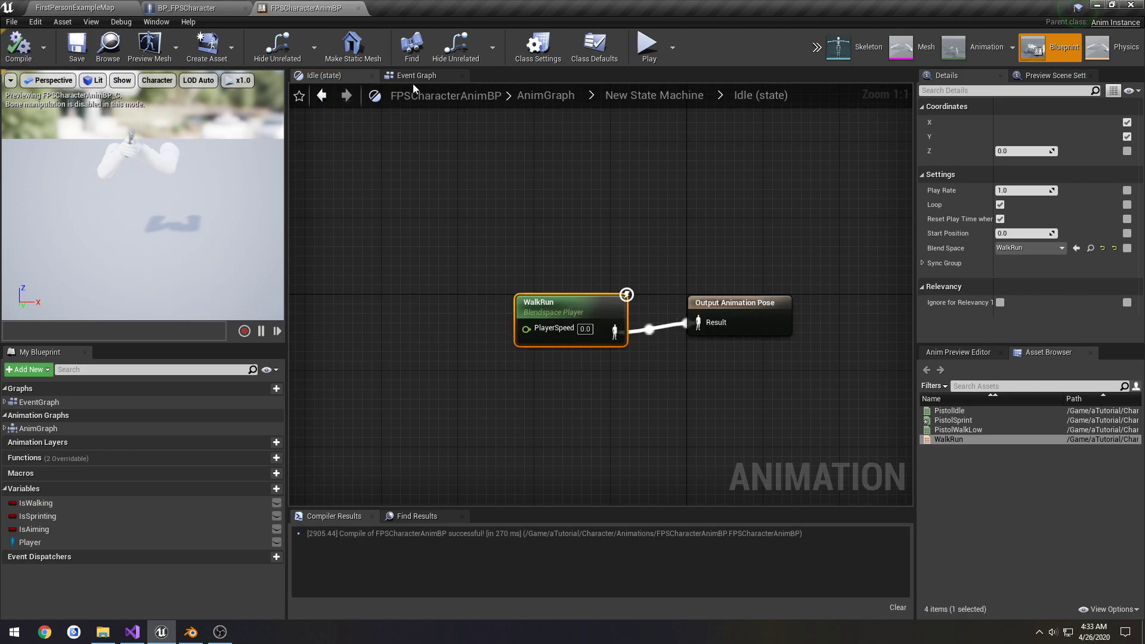
# Step: Delete the old walk/sprint branch logic and add a VectorLength node after Get Velocity
pyautogui.click(418, 75)
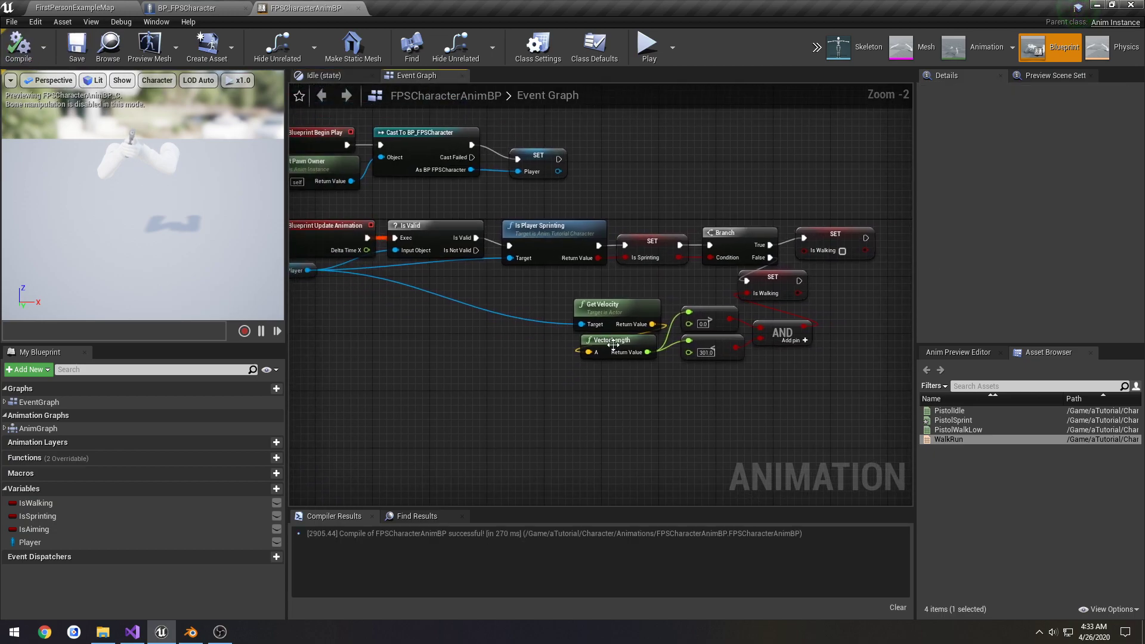
pyautogui.moveTo(620, 274); pyautogui.dragTo(873, 405)
pyautogui.write('len')
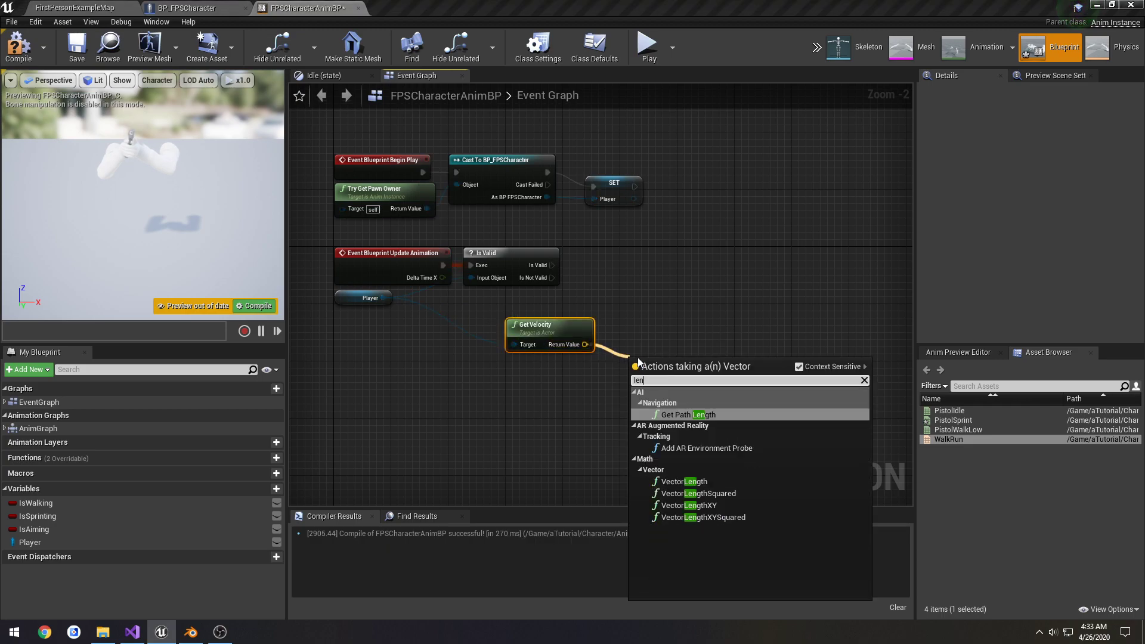
pyautogui.click(686, 480)
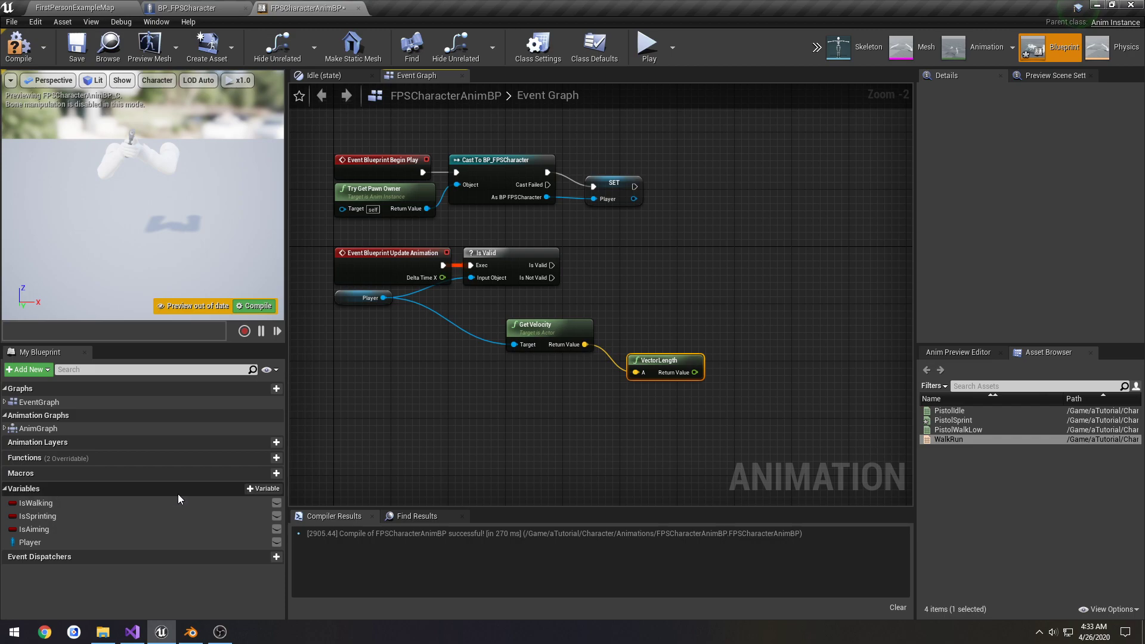
pyautogui.click(34, 502)
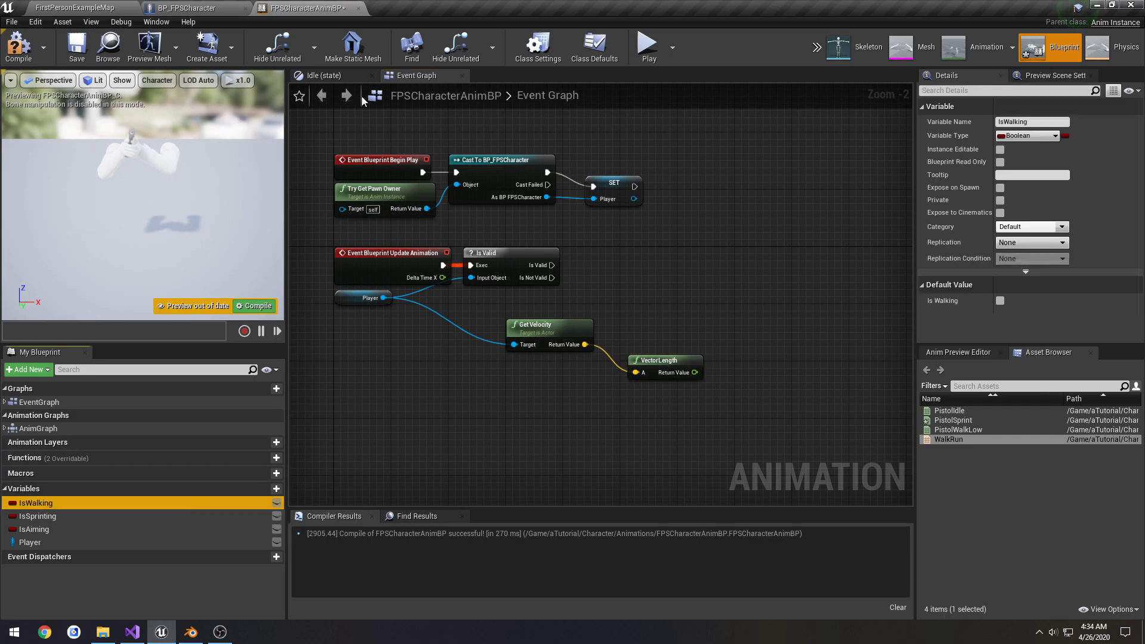
pyautogui.moveTo(247, 495)
pyautogui.write('PlayerSpe')
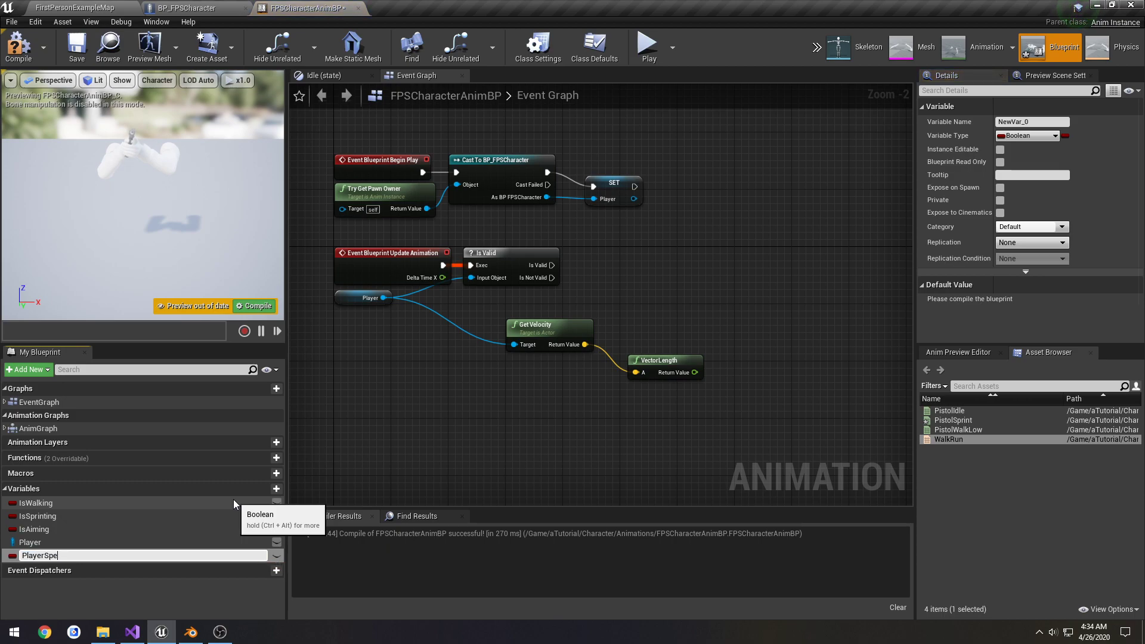
# Step: Create a float PlayerSpeed variable and set it from the velocity's VectorLength
pyautogui.click(1026, 135)
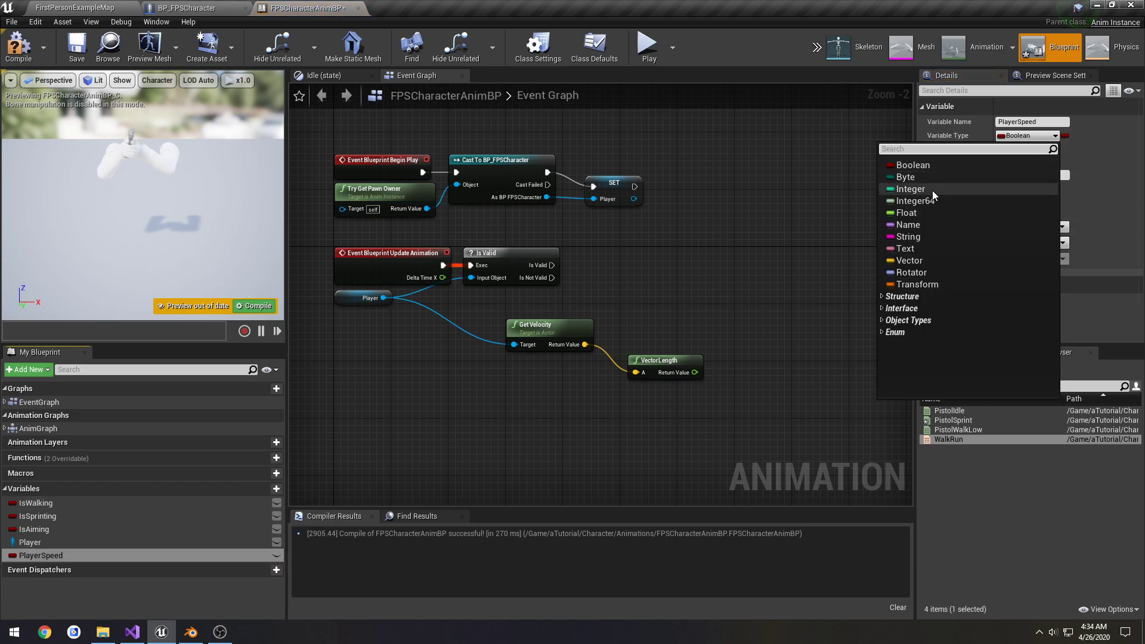
pyautogui.click(904, 212)
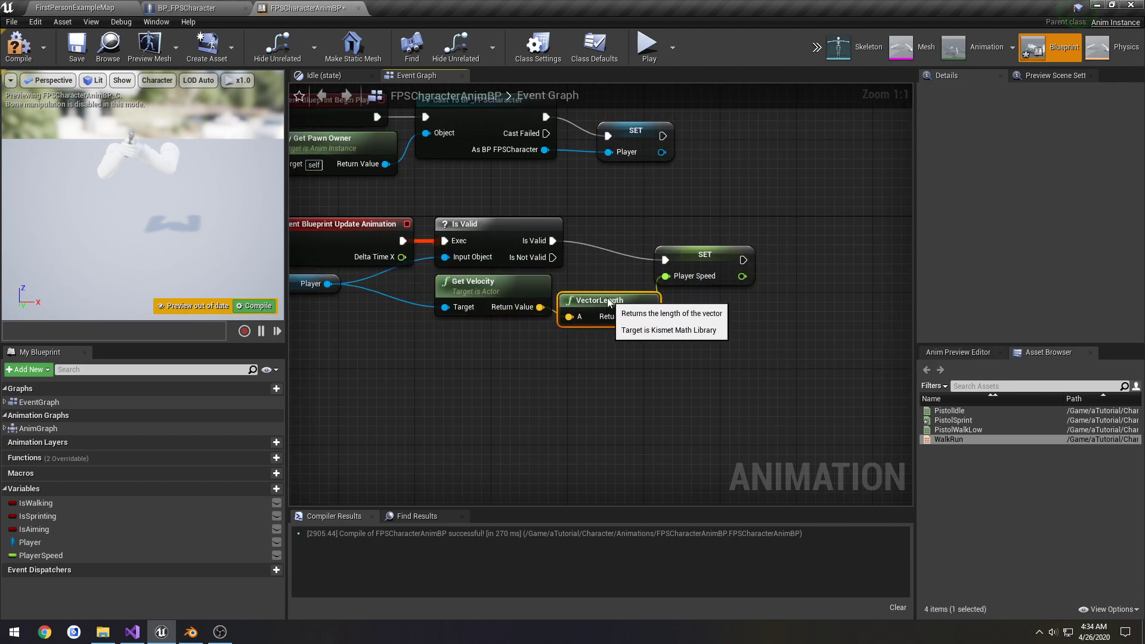
pyautogui.click(703, 235)
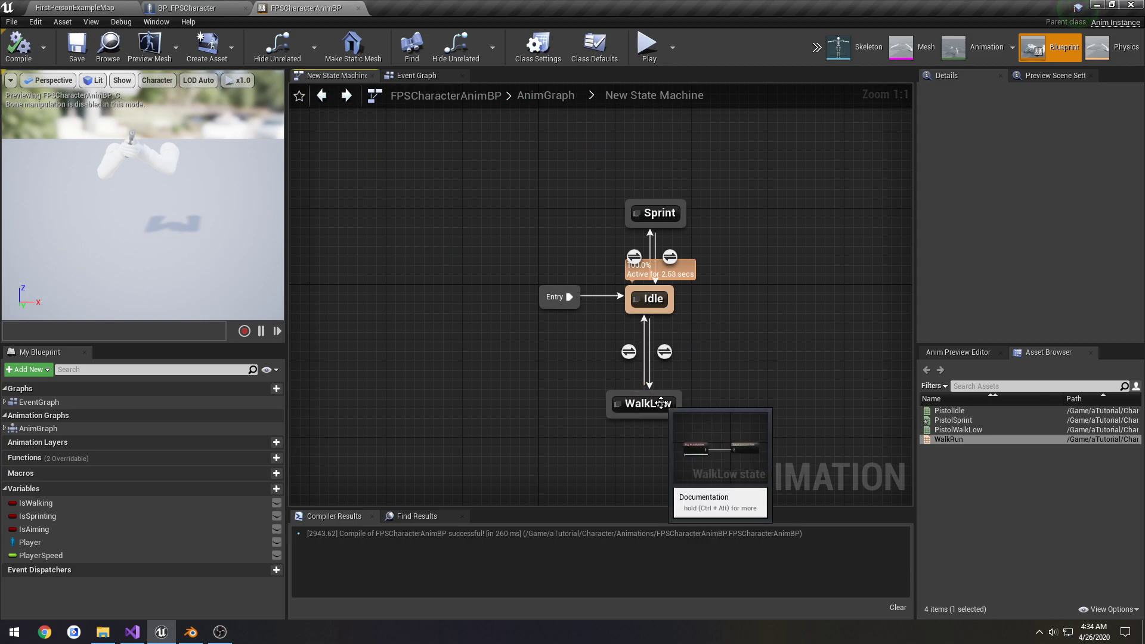
# Step: Remove the Sprint state and old boolean variables, leaving a single Idle/Run state
pyautogui.click(655, 213)
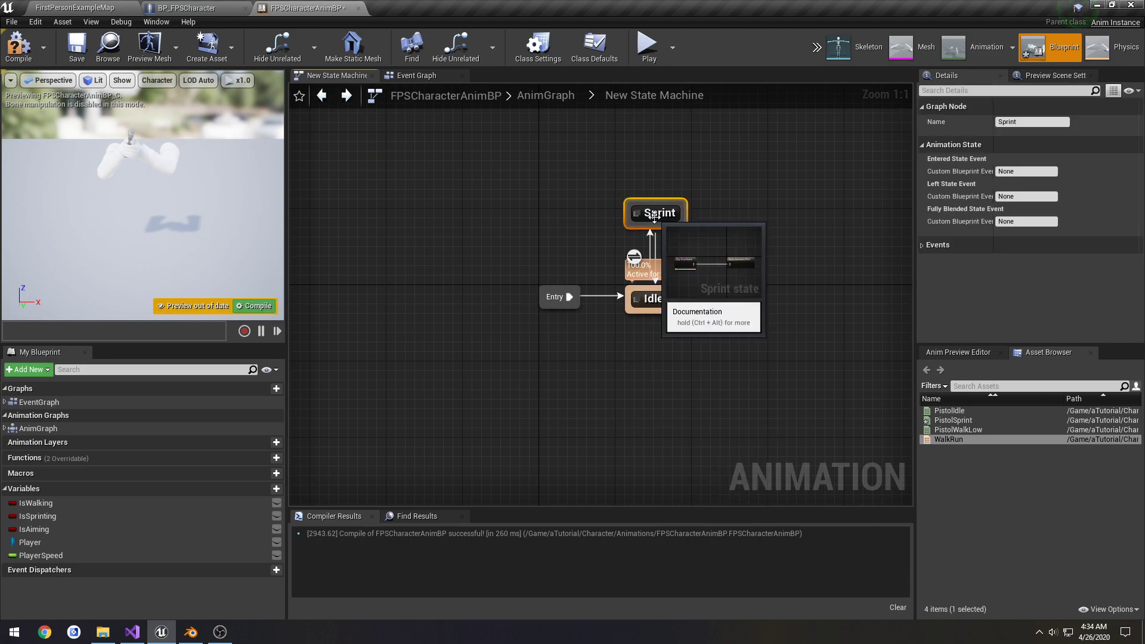
pyautogui.click(648, 298)
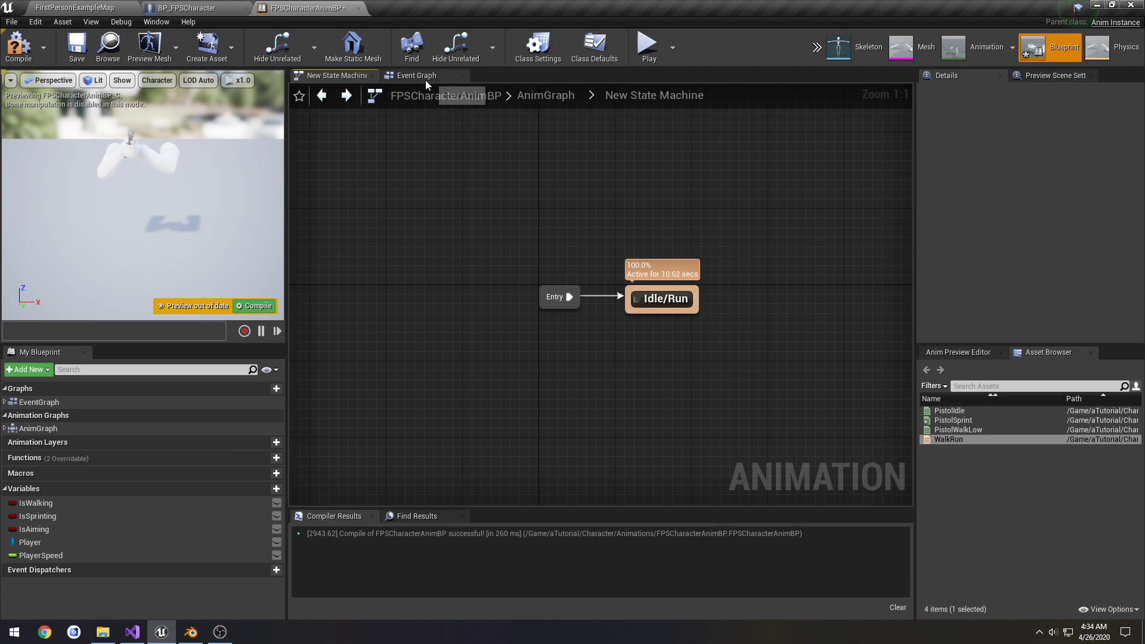
pyautogui.click(416, 75)
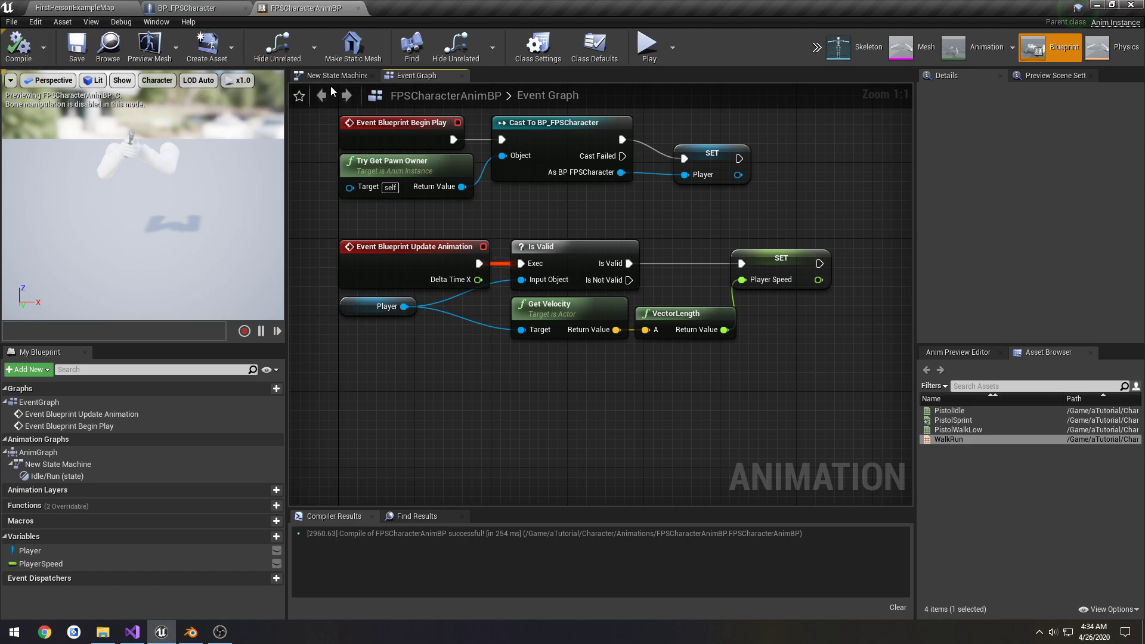
# Step: Connect a PlayerSpeed Get node to WalkRun's PlayerSpeed pin in the Idle/Run state
pyautogui.doubleClick(56, 476)
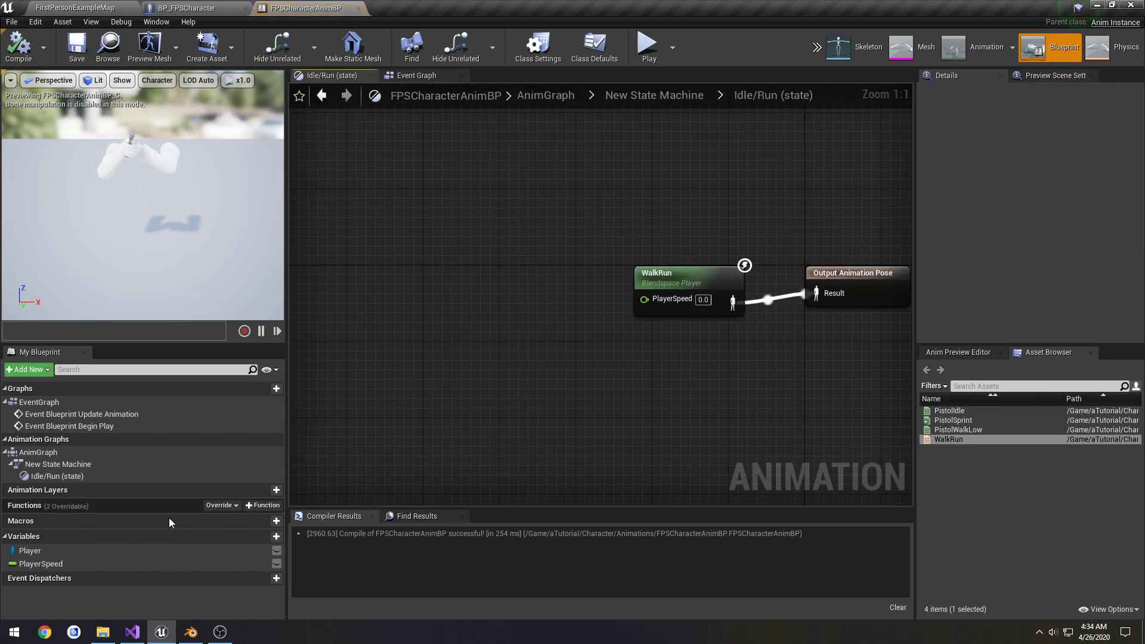
pyautogui.moveTo(41, 562); pyautogui.dragTo(548, 295)
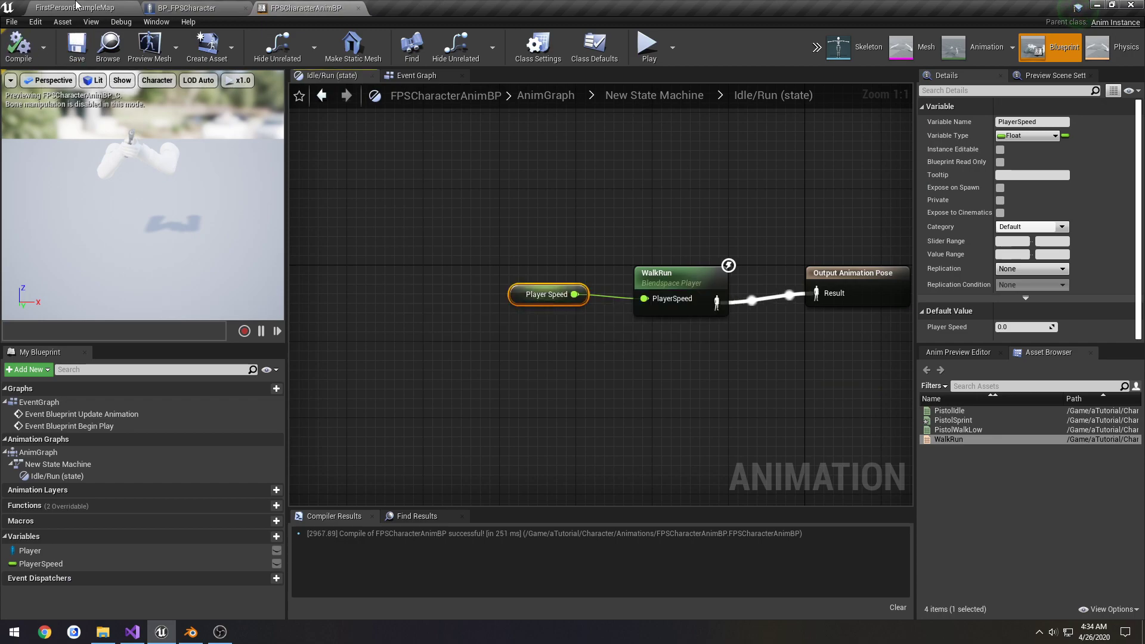
pyautogui.click(72, 8)
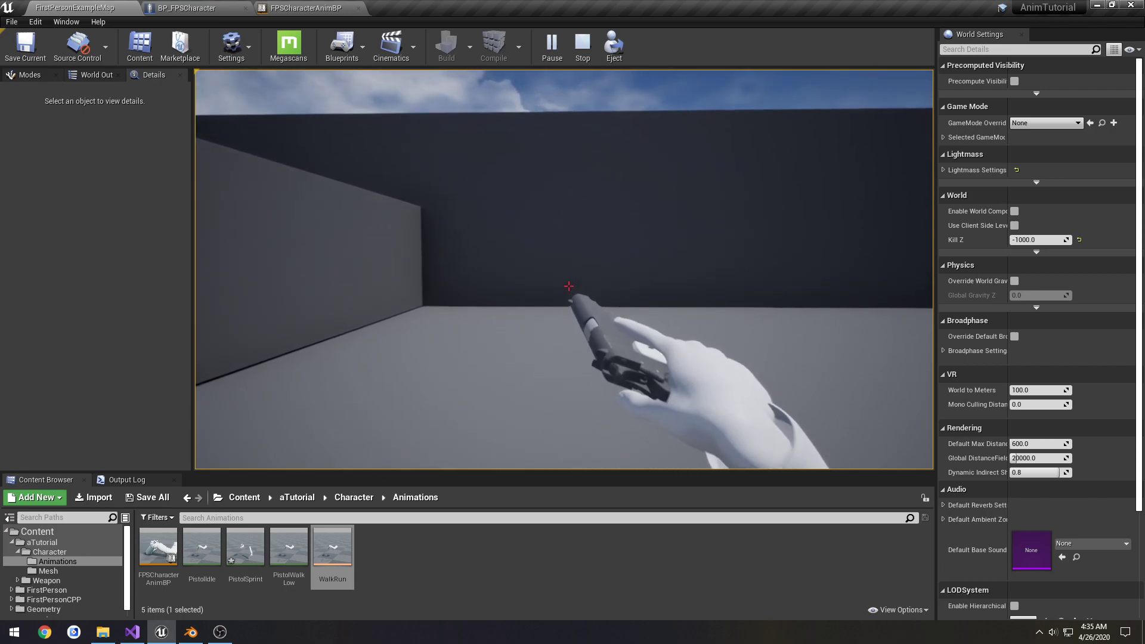
# Step: Play FirstPersonExampleMap to check the arms blending between walking and running
pyautogui.click(581, 44)
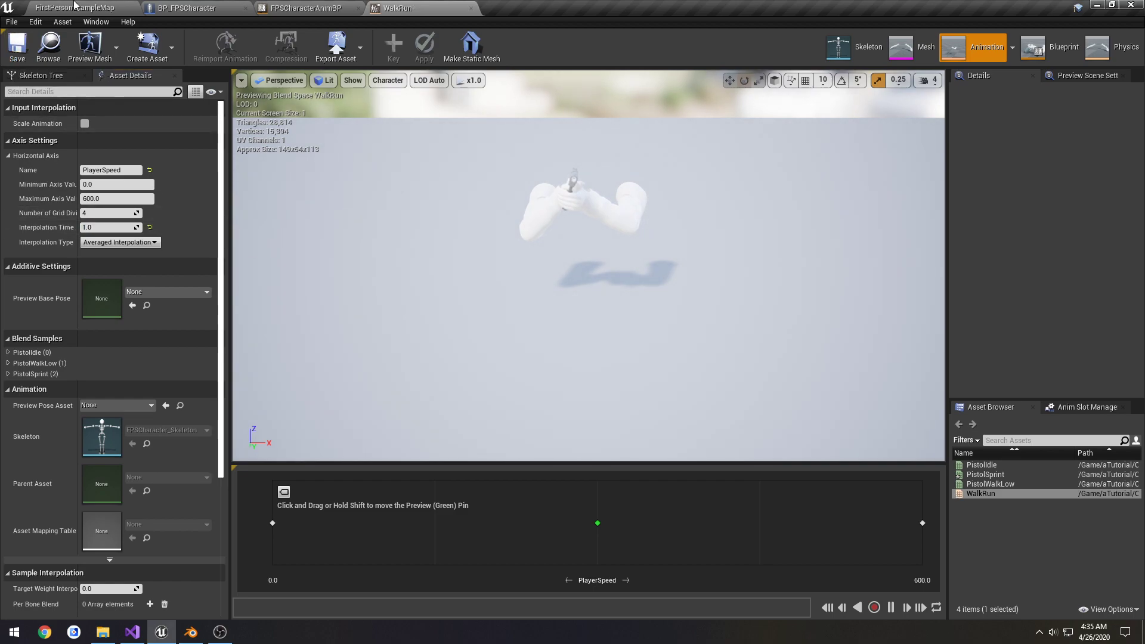
# Step: Lower WalkRun's interpolation time to 0.2 and play-test the level
pyautogui.click(73, 8)
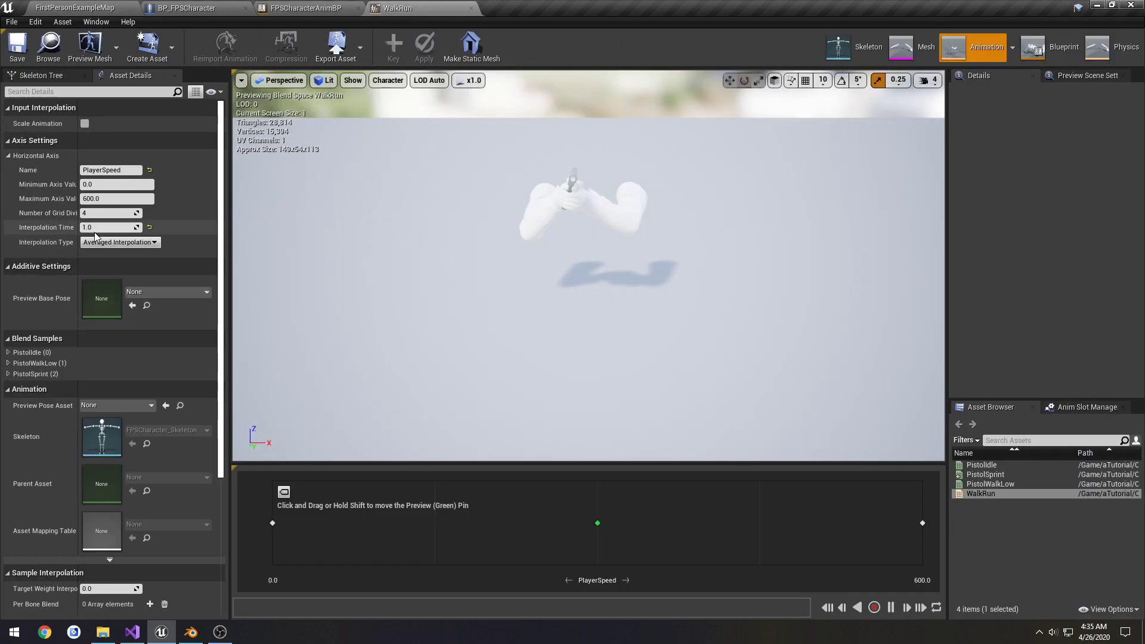
pyautogui.write('0.2')
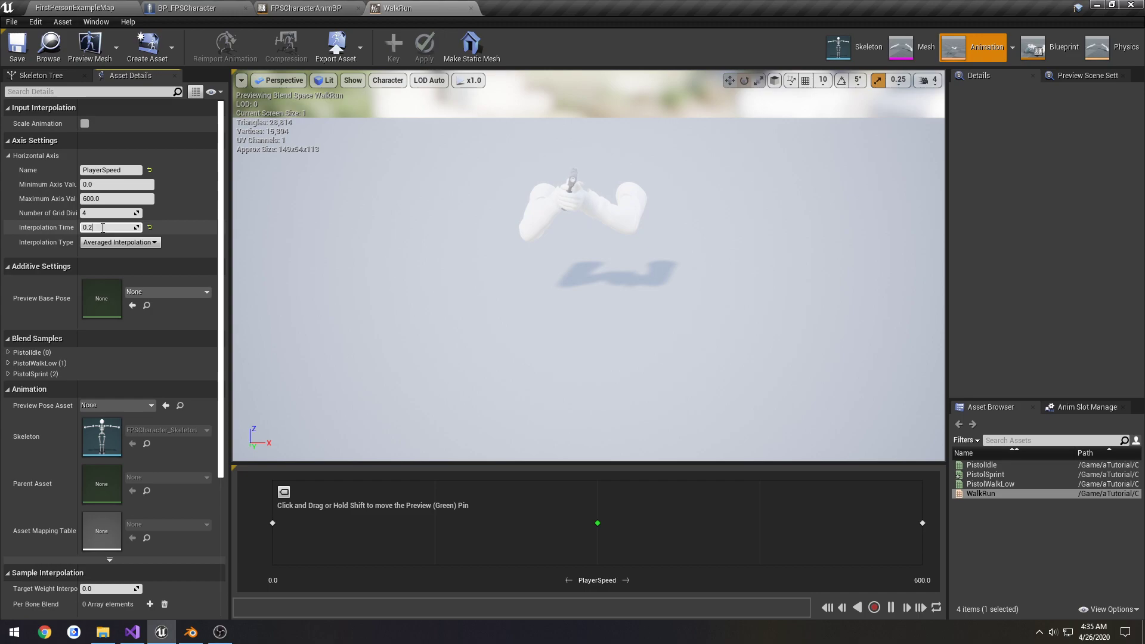
pyautogui.click(73, 8)
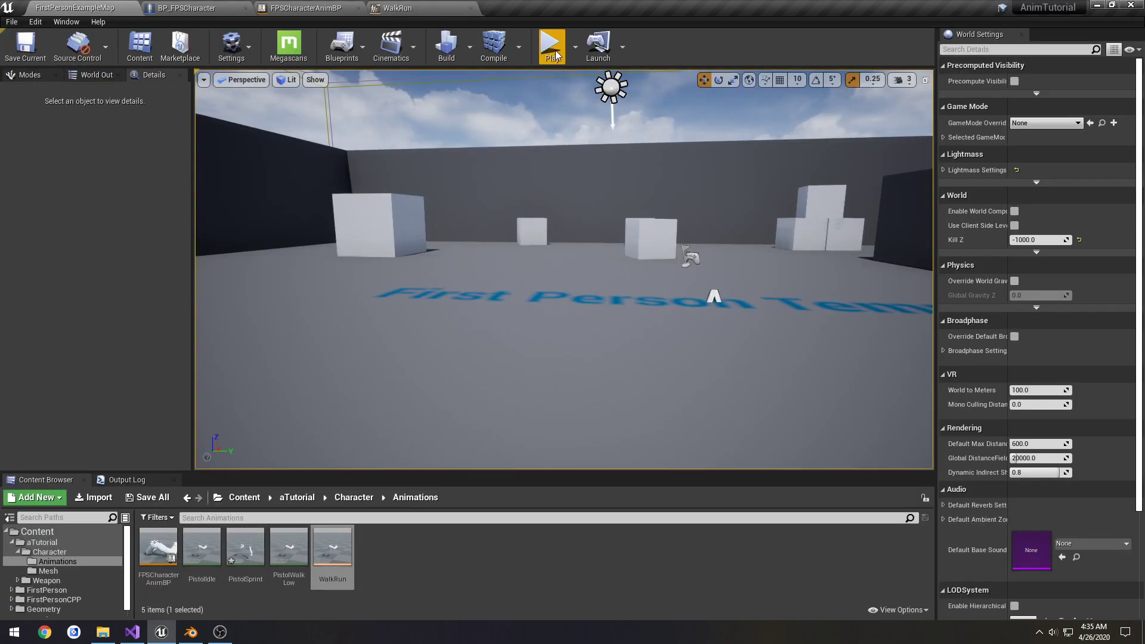
pyautogui.click(551, 46)
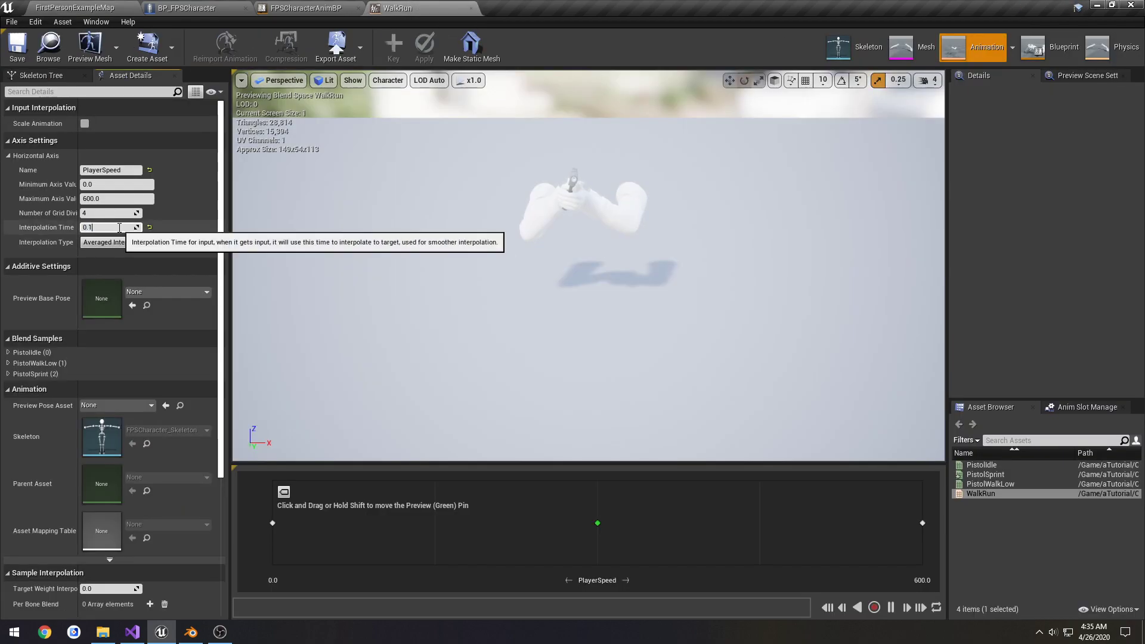
# Step: Refine the interpolation time down to 0.13, play-testing again after each change
pyautogui.click(73, 8)
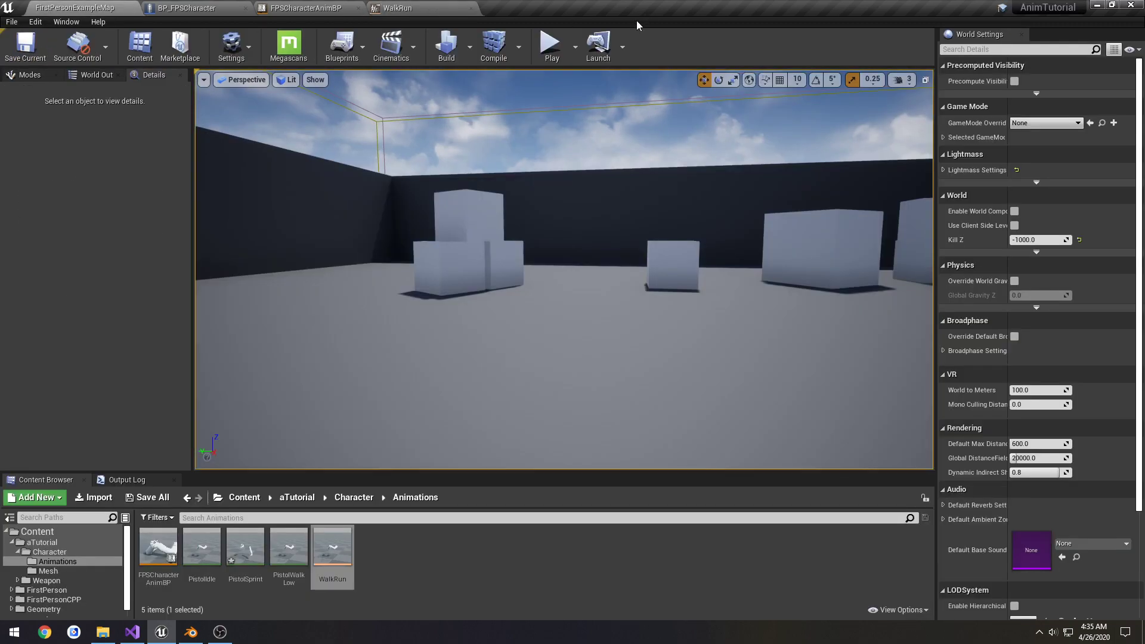
pyautogui.click(550, 42)
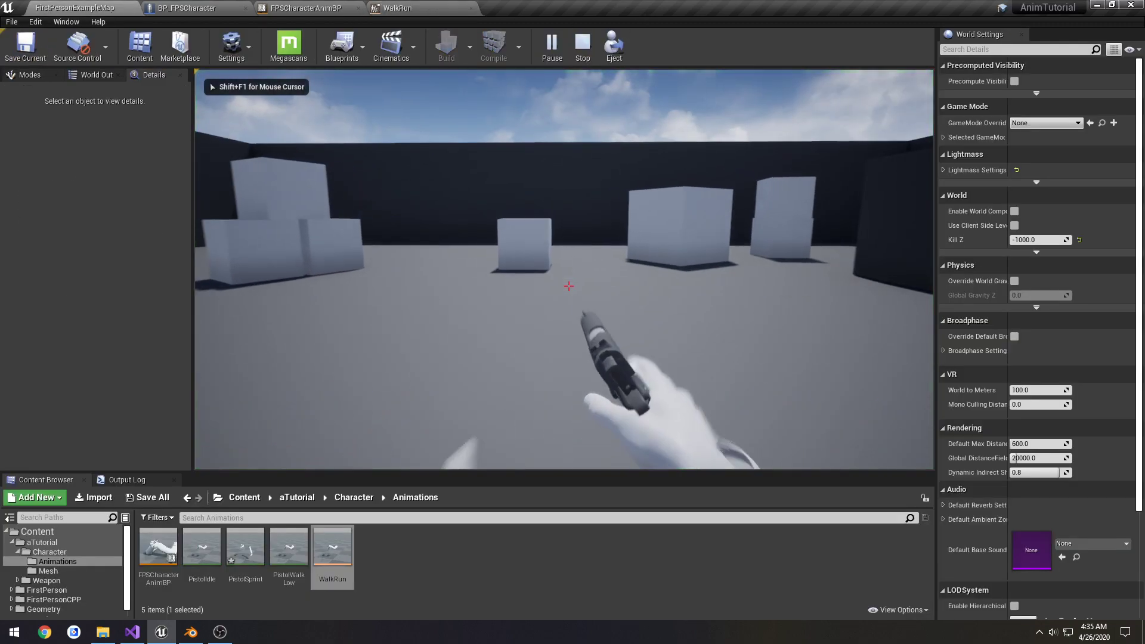
pyautogui.click(582, 45)
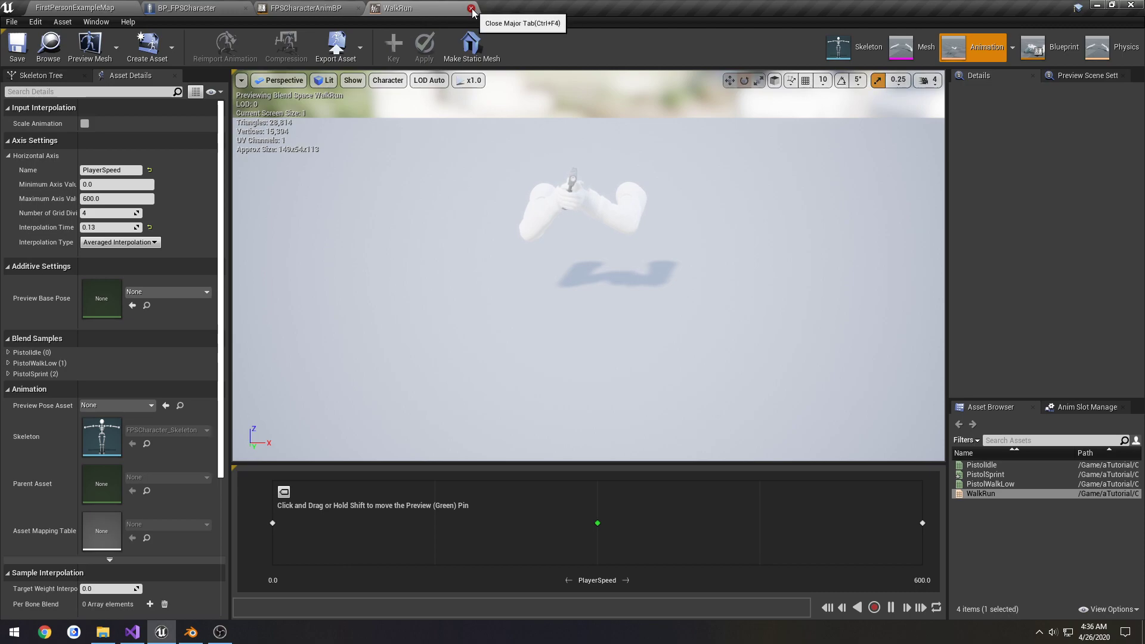
pyautogui.moveTo(110, 226)
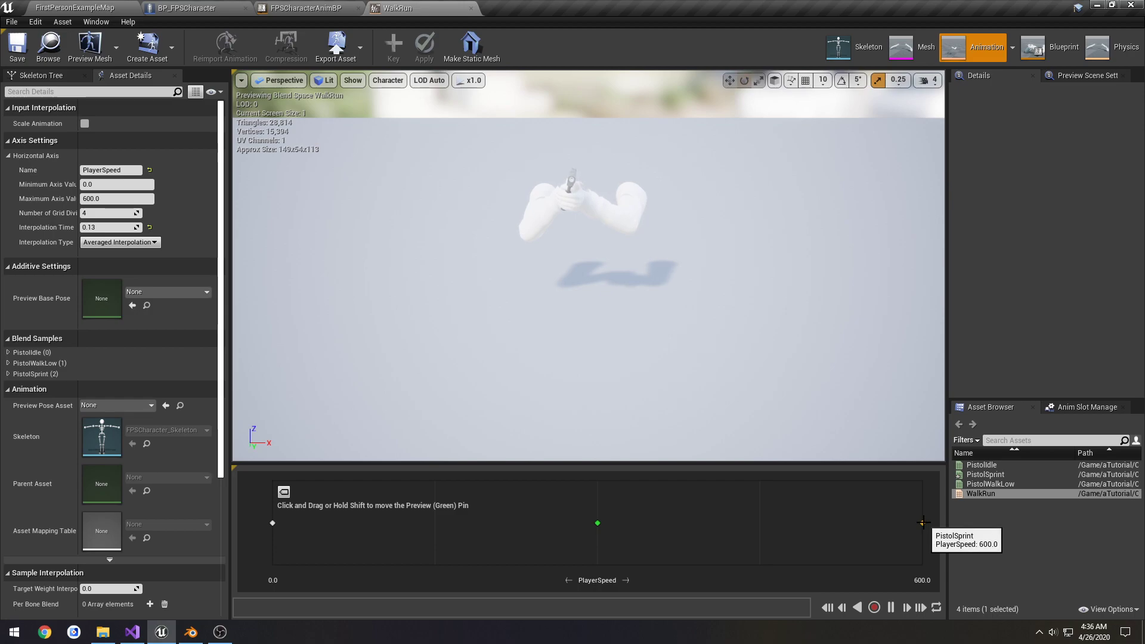
# Step: Preview the blend at a lower speed, close WalkRun and show FPSCharacterAnimBP's event graph
pyautogui.moveTo(919, 522); pyautogui.dragTo(272, 522)
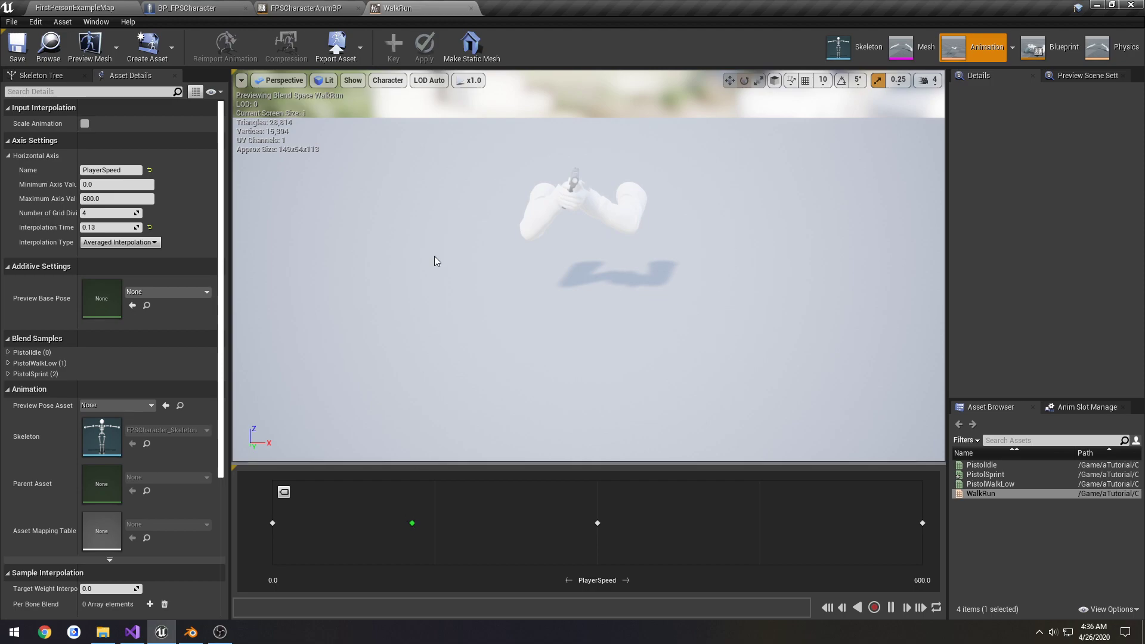
pyautogui.moveTo(471, 9)
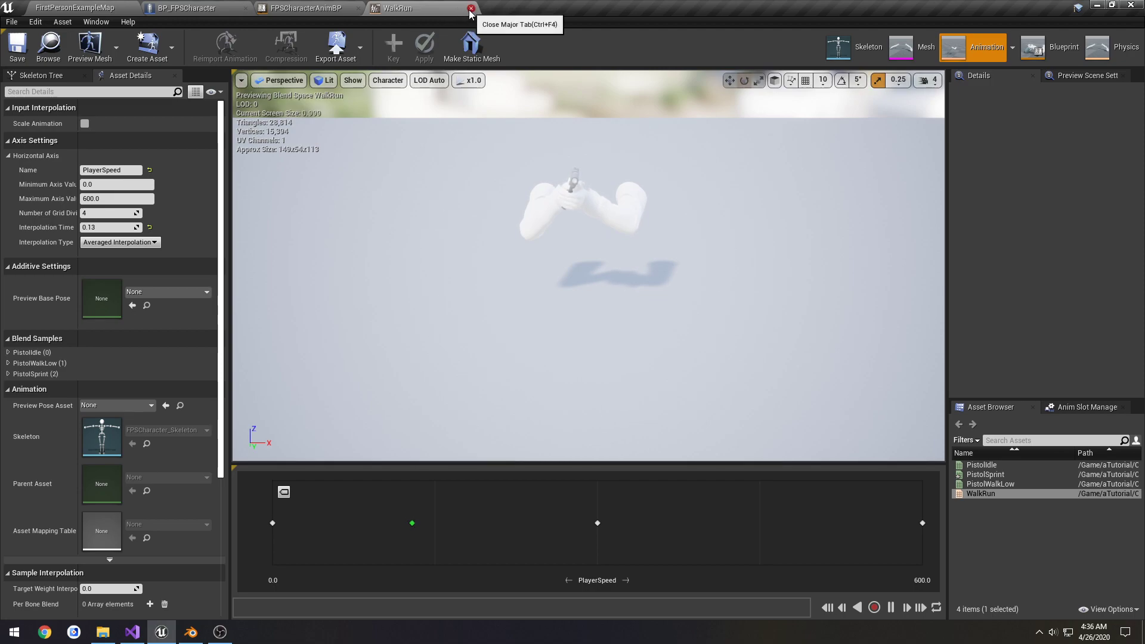
pyautogui.click(471, 9)
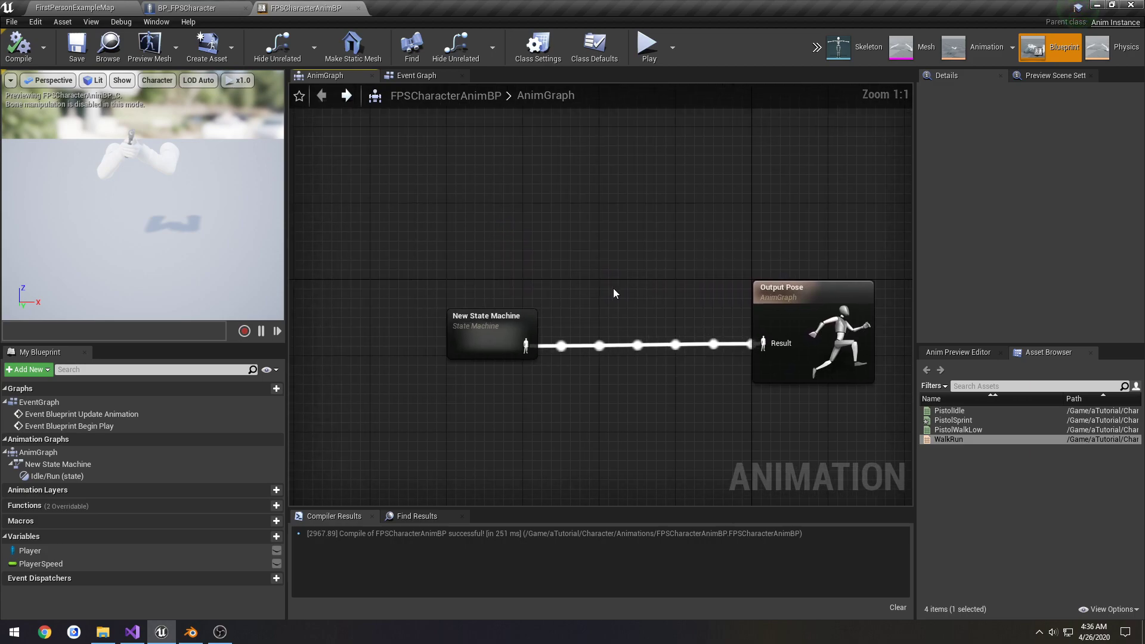
pyautogui.click(329, 75)
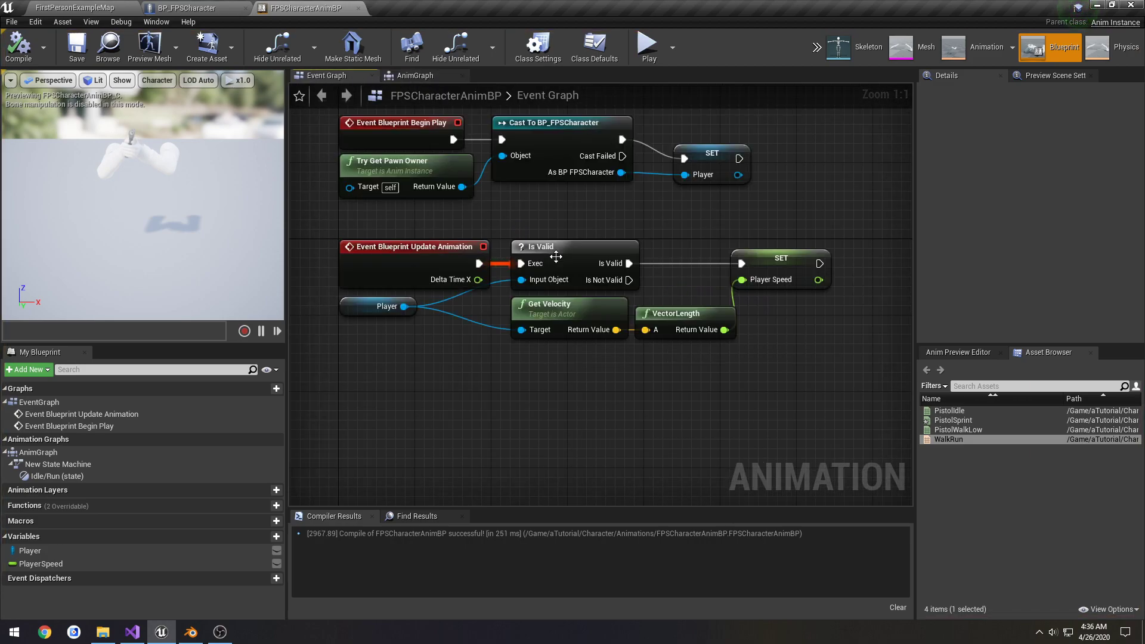